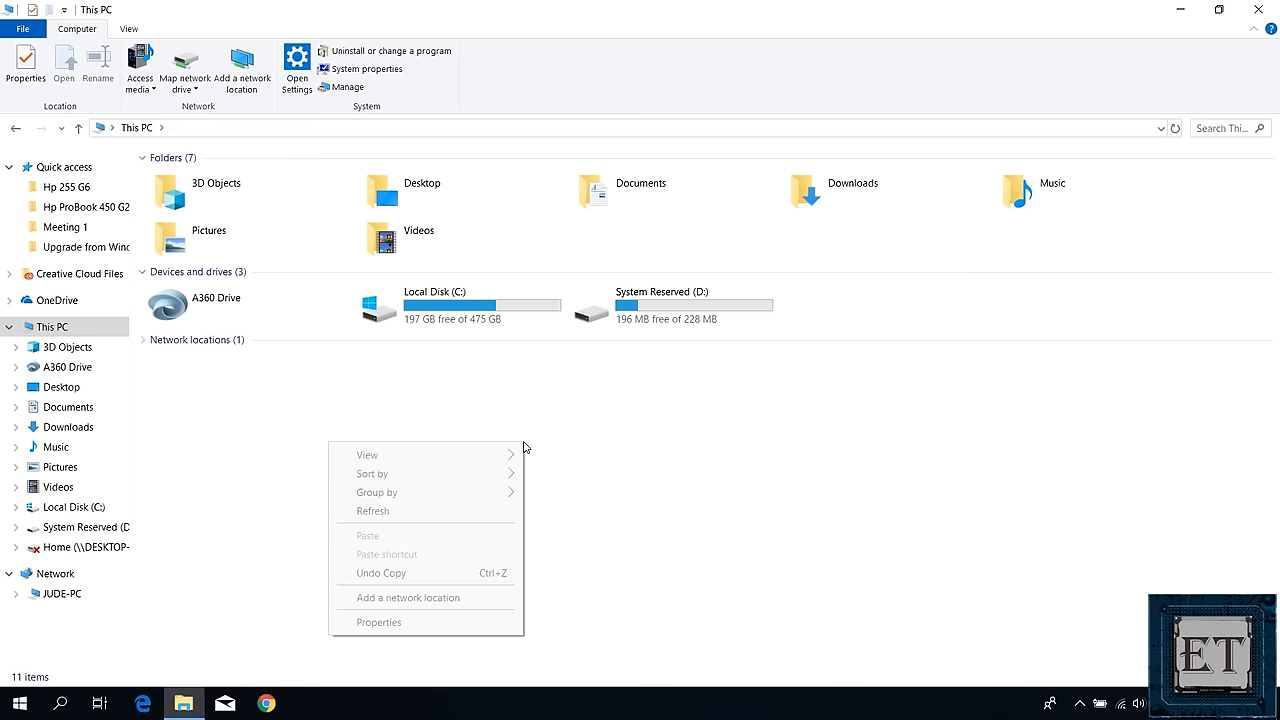
Scroll the YouTube channel's video list, then return to File Explorer's This PC
{"action": "left_click", "coordinate": [460, 512]}
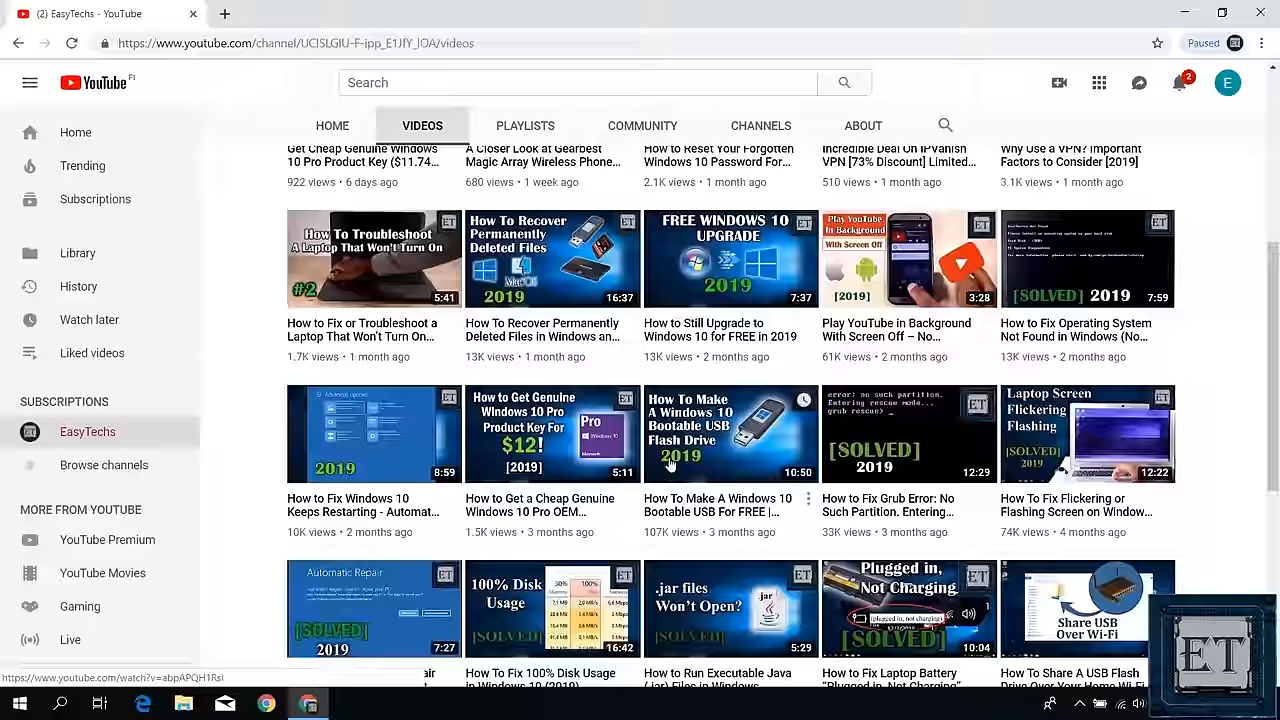
{"action": "scroll", "scroll_direction": "down", "scroll_amount": 3}
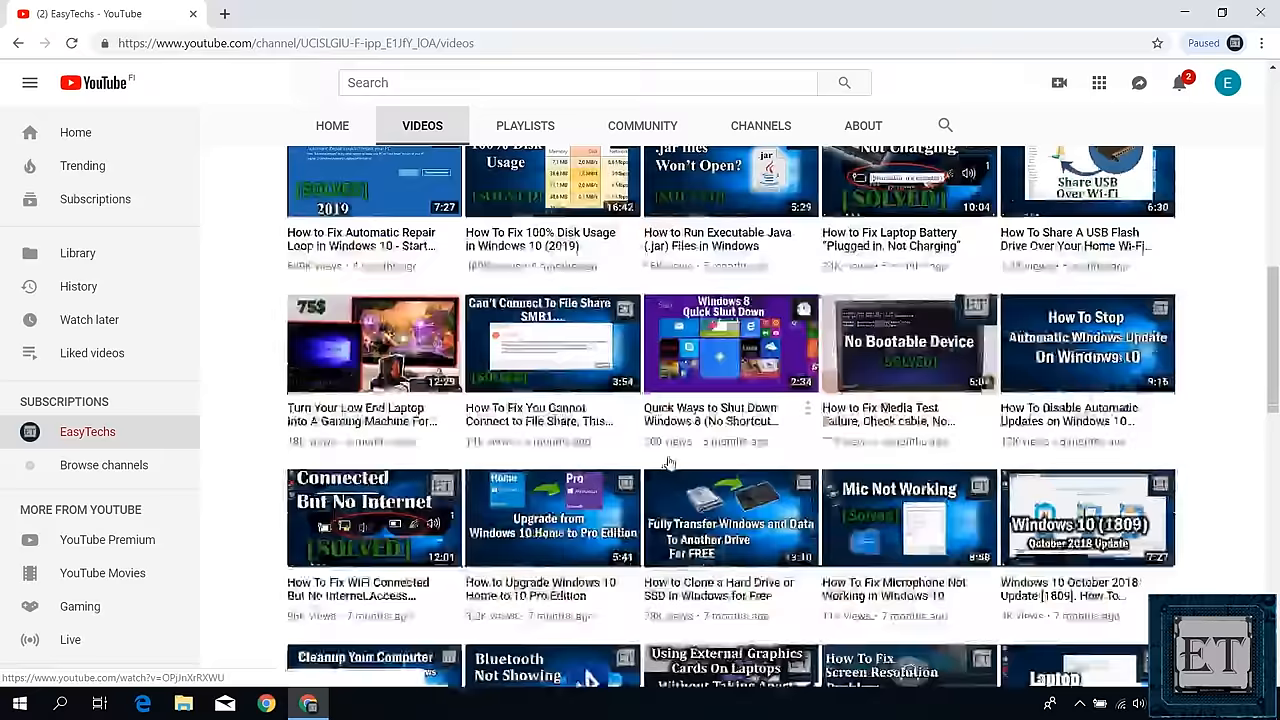
{"action": "left_click", "coordinate": [731, 518]}
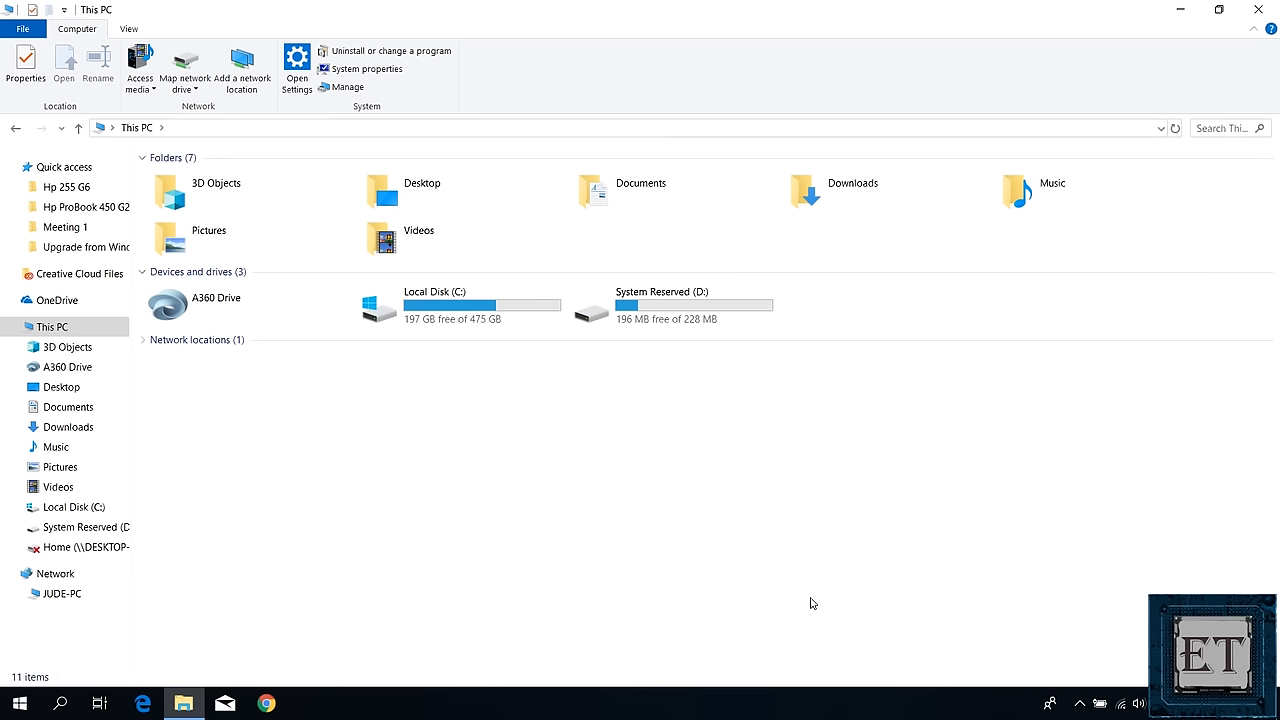
Launch diskpart.exe from the Start menu over File Explorer's This PC
{"action": "left_click", "coordinate": [48, 326]}
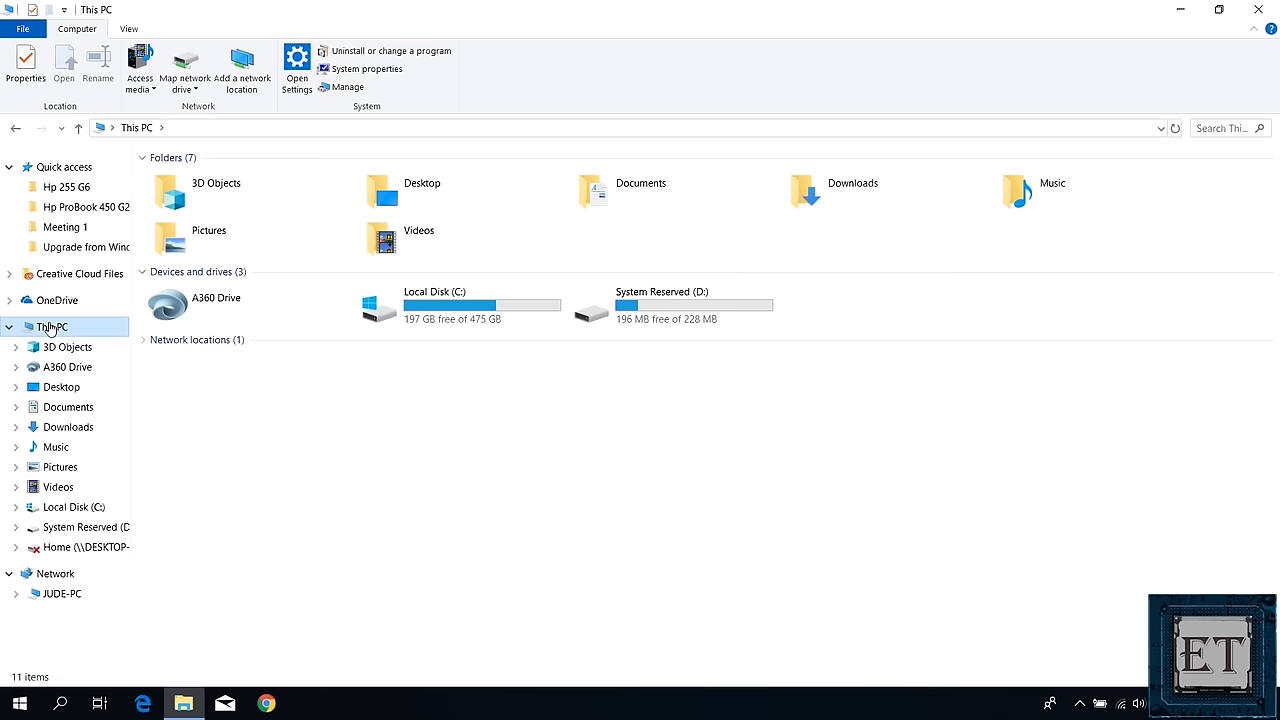
{"action": "left_click", "coordinate": [18, 703]}
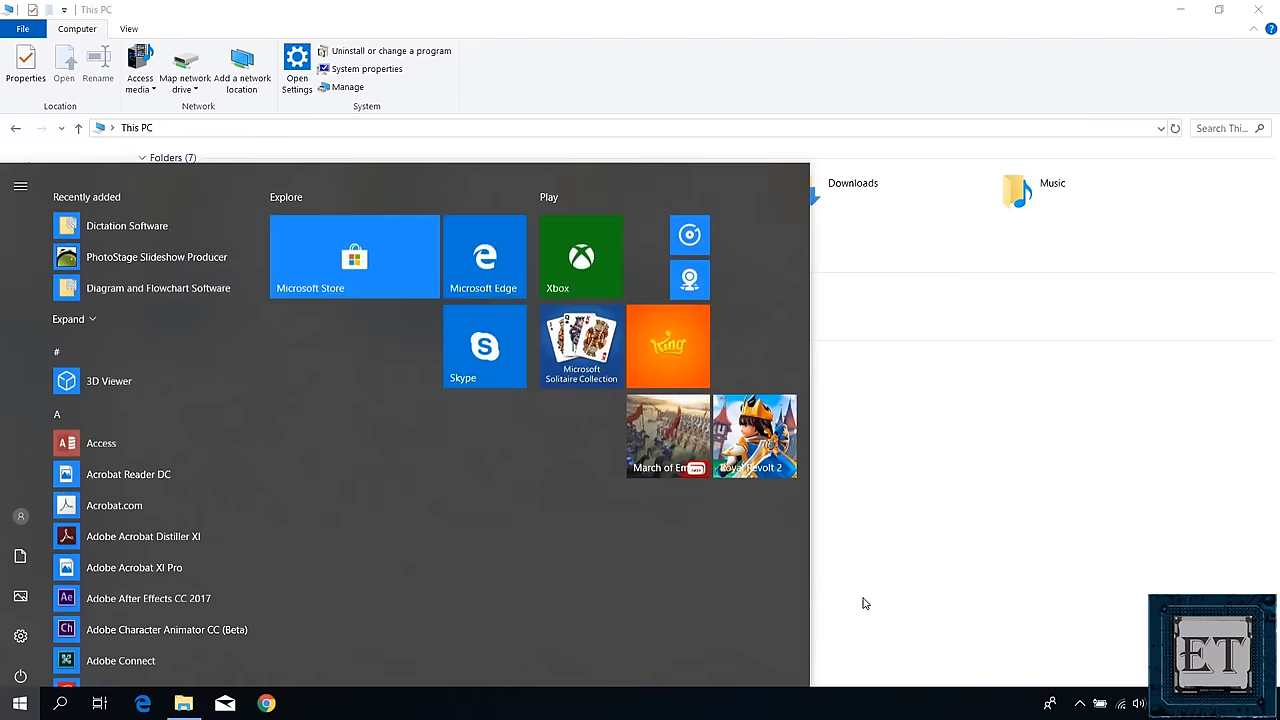
{"action": "type", "text": "diskpart"}
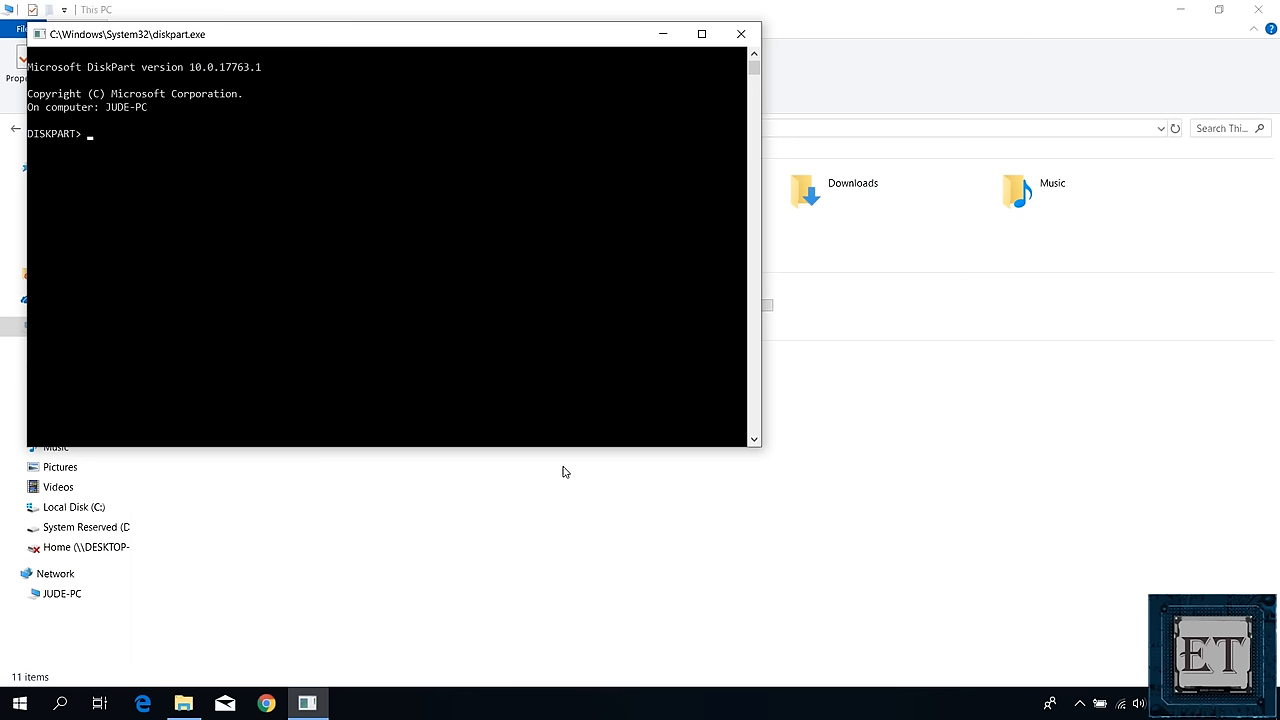
List the disks in DiskPart, showing Disk 0 (476 GB) and Disk 1 (232 GB) online
{"action": "type", "text": "list disk"}
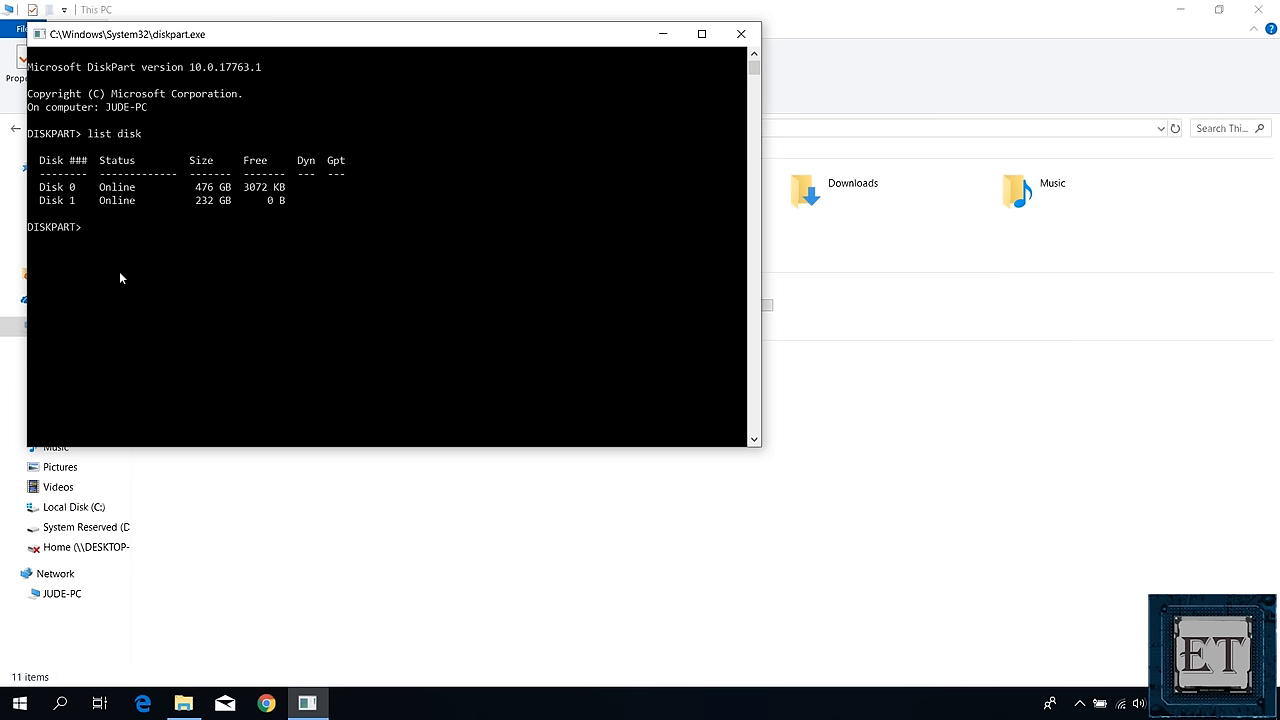
{"action": "mouse_move", "coordinate": [267, 208]}
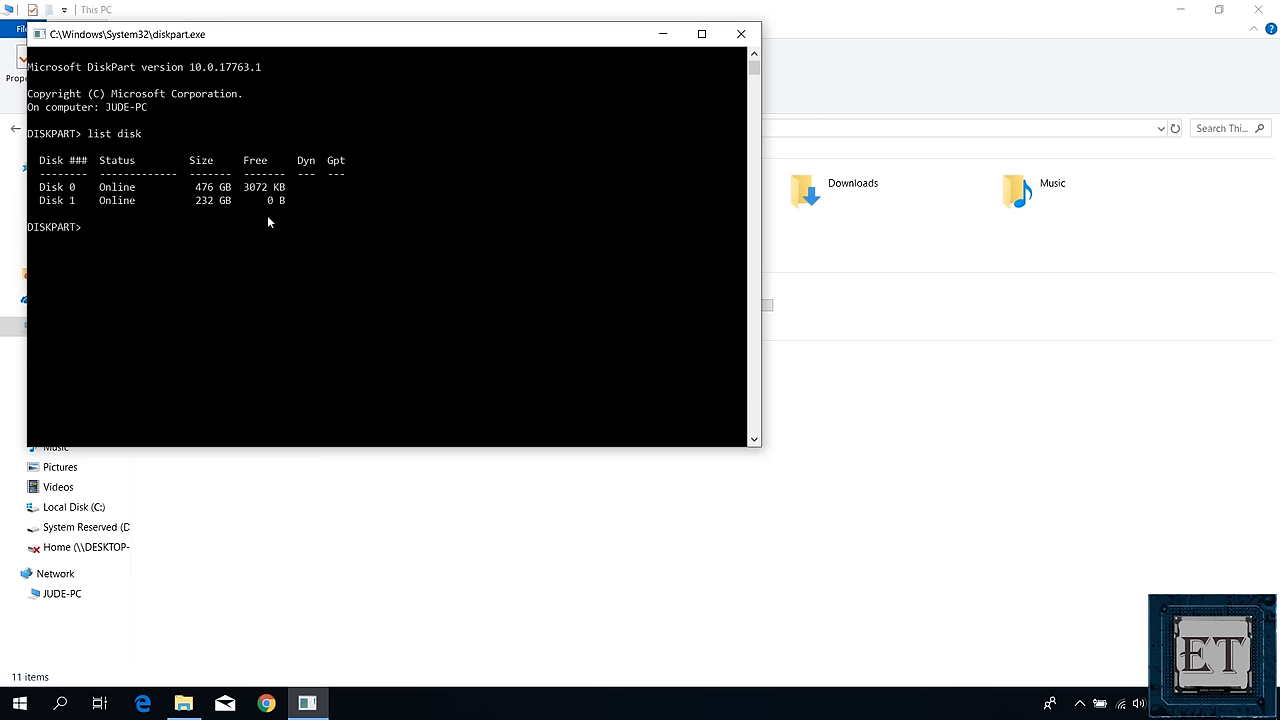
Minimize DiskPart and open Disk Management via the 'create and format hard disk partitions' search
{"action": "left_click", "coordinate": [741, 33]}
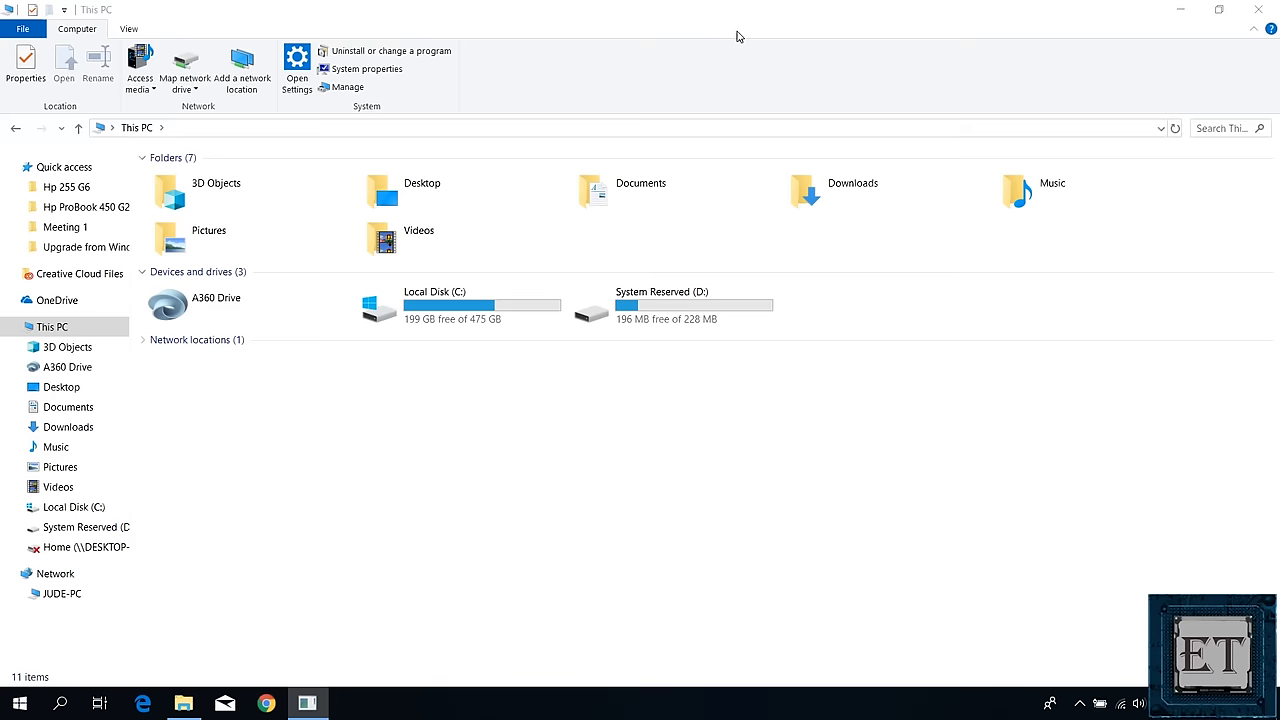
{"action": "left_click", "coordinate": [19, 703]}
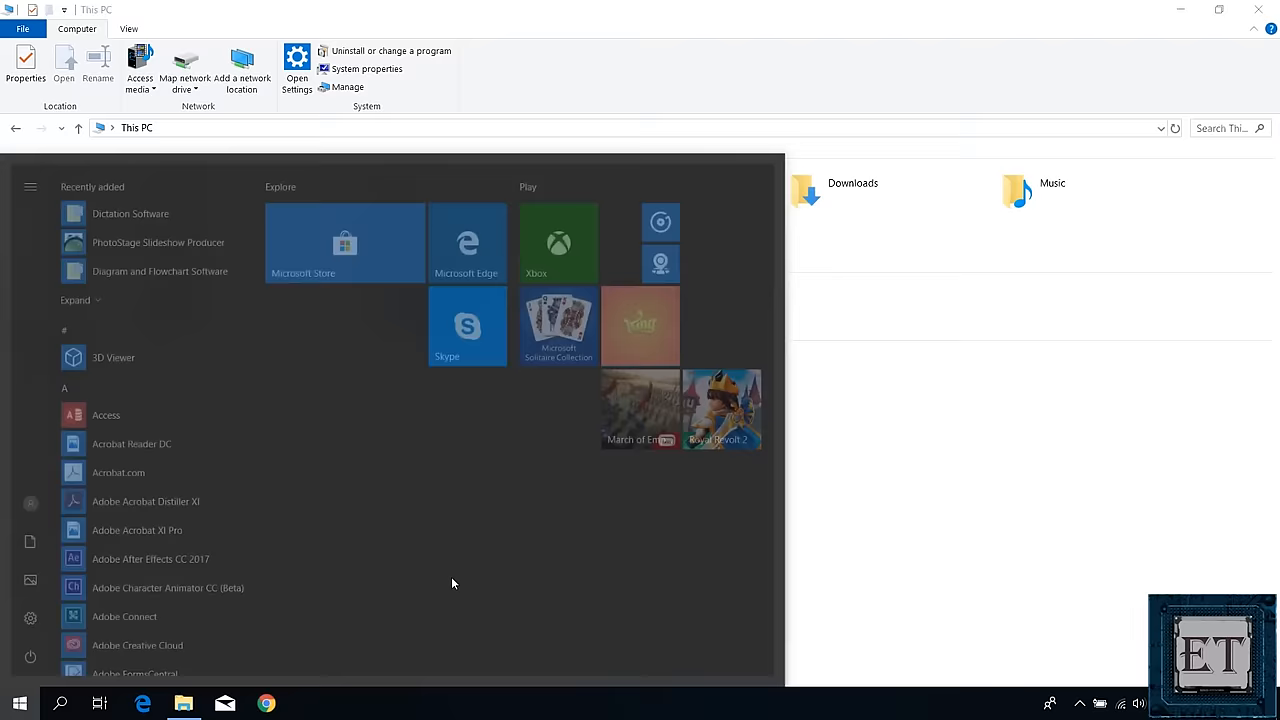
{"action": "type", "text": "create and format hard disk partitions"}
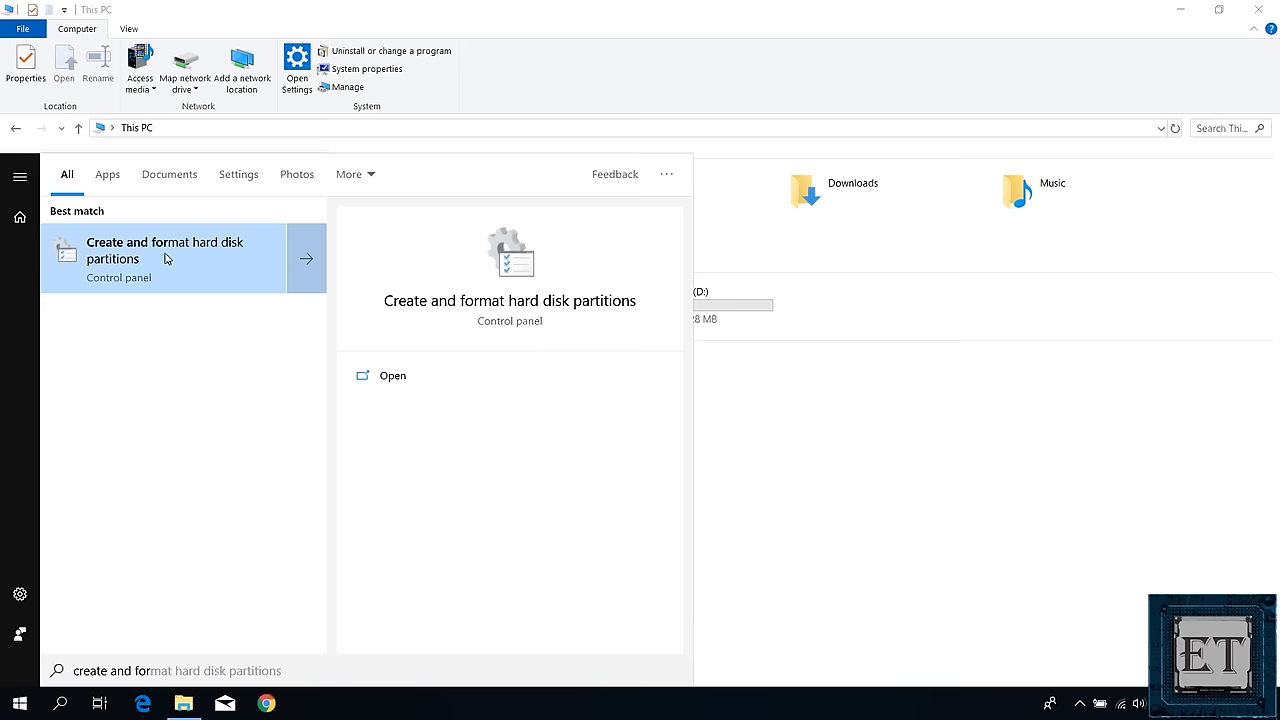
{"action": "left_click", "coordinate": [165, 250]}
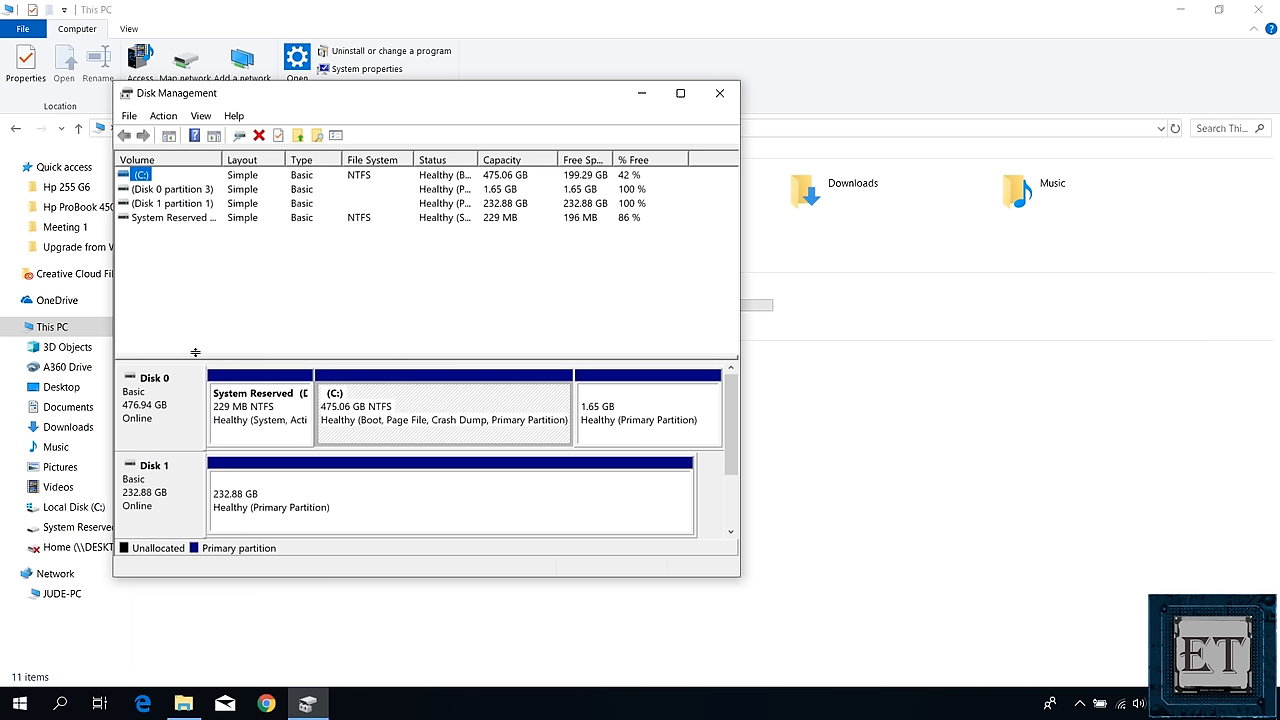
{"action": "mouse_move", "coordinate": [339, 406]}
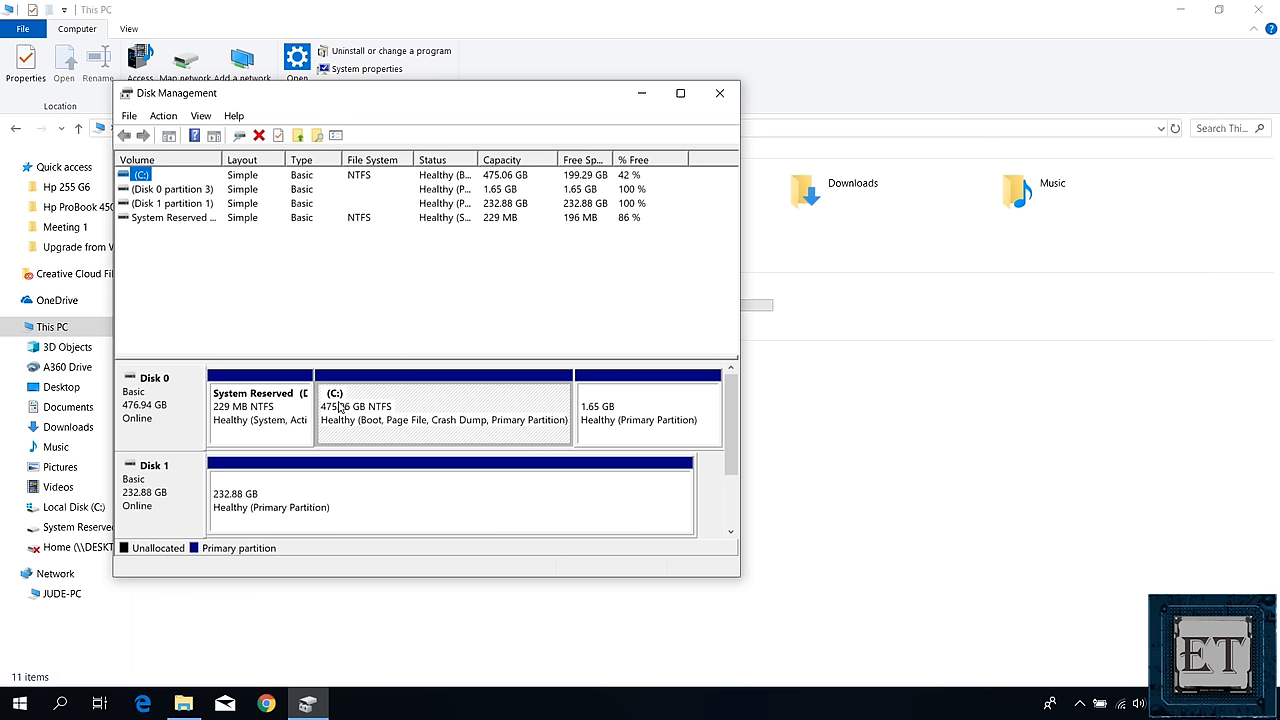
{"action": "mouse_move", "coordinate": [312, 495]}
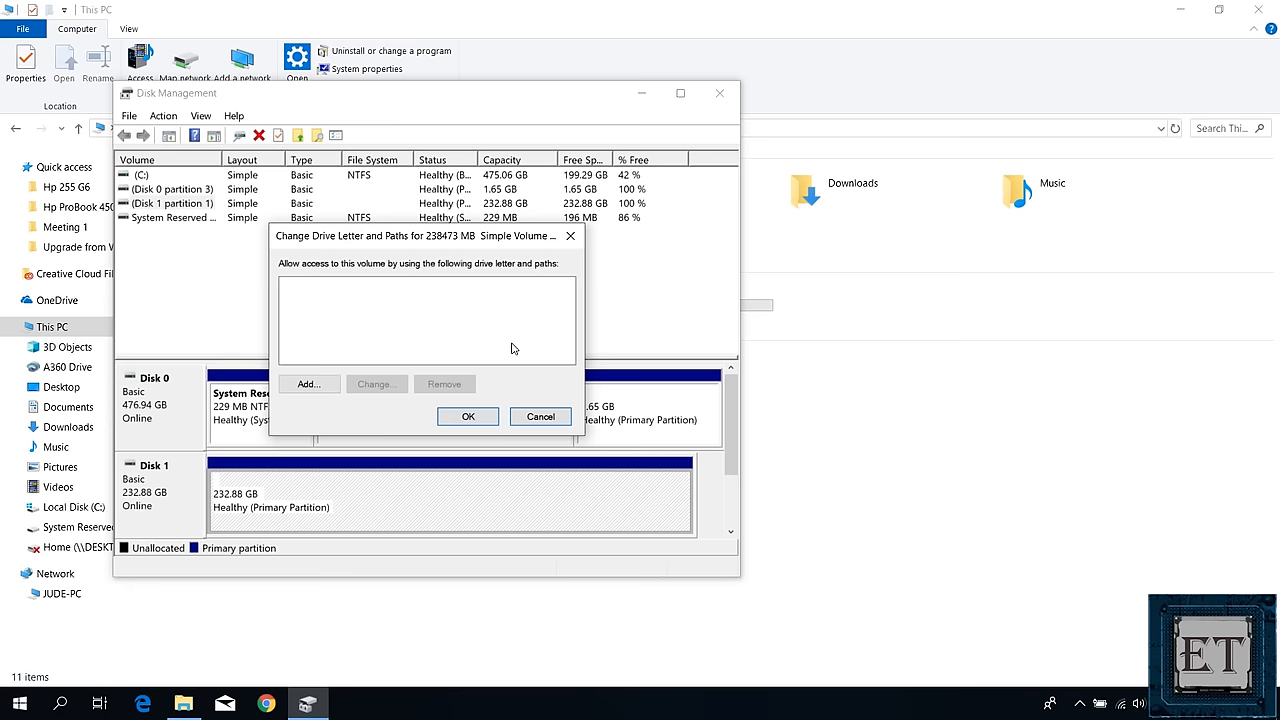
Assign drive letter E to Disk 1's 232.88 GB partition
{"action": "left_click", "coordinate": [308, 383]}
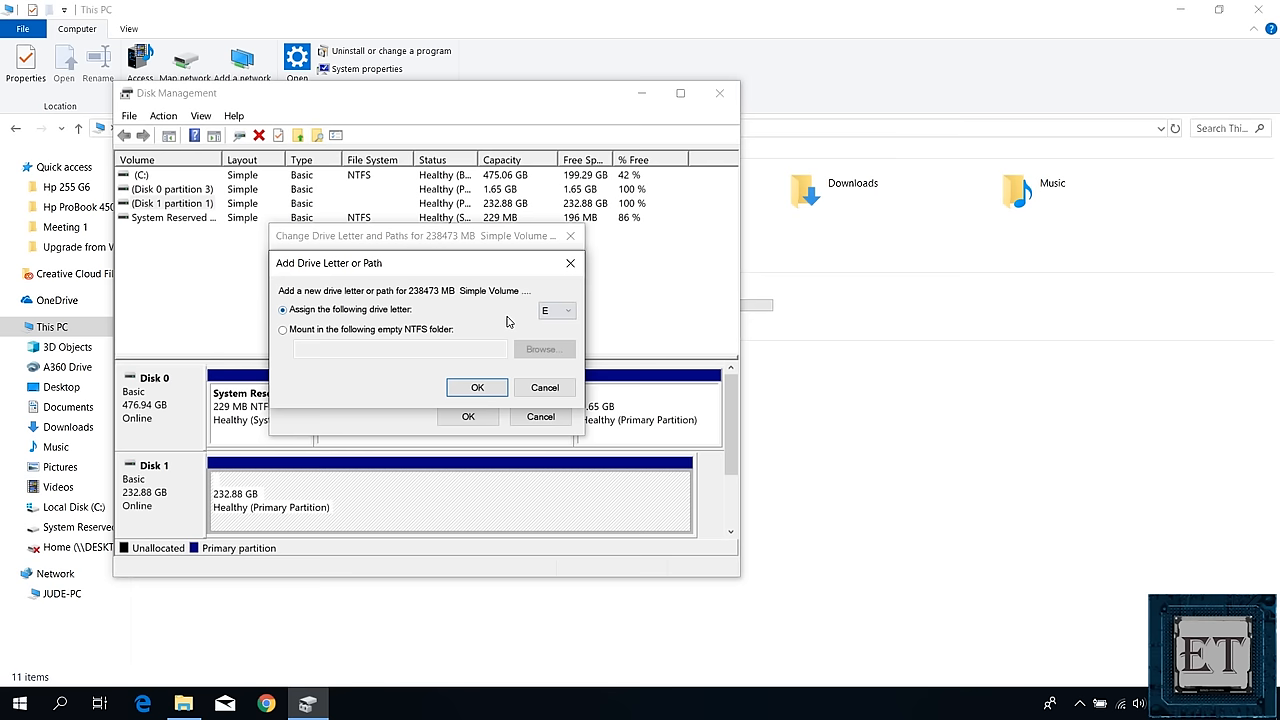
{"action": "left_click", "coordinate": [477, 388]}
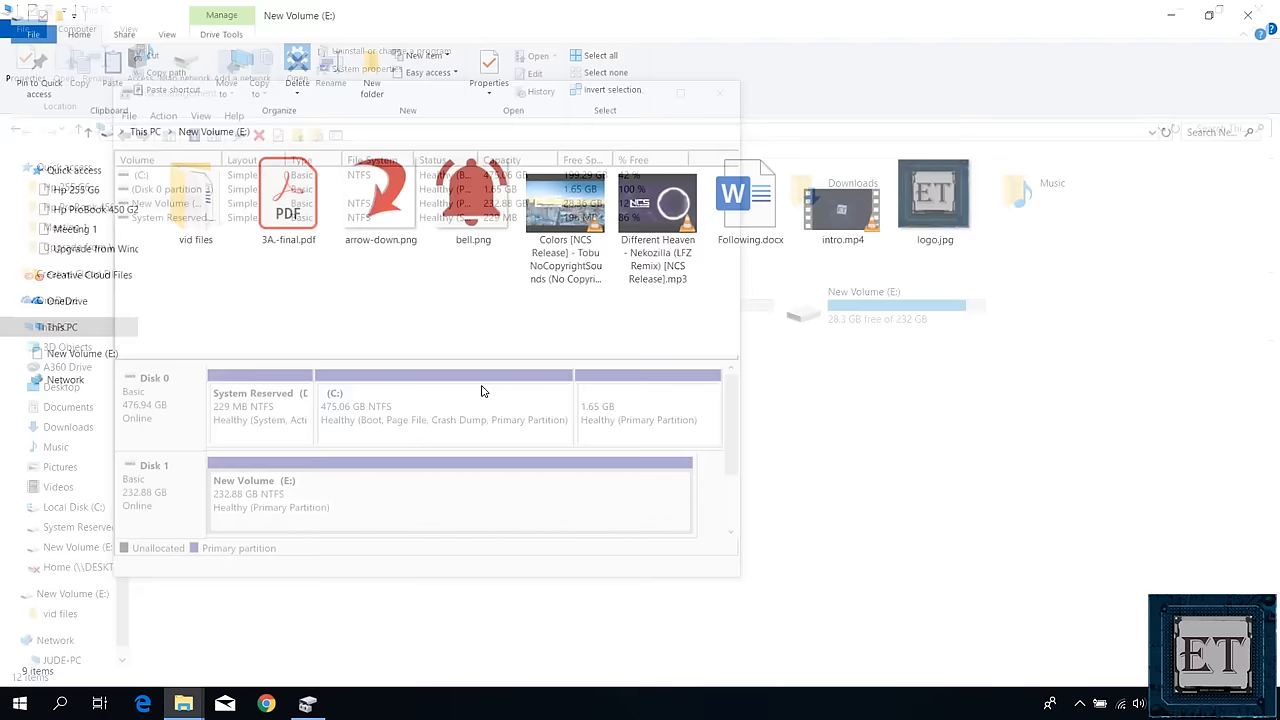
Close the New Volume (E:) file window in File Explorer
{"action": "left_click", "coordinate": [719, 93]}
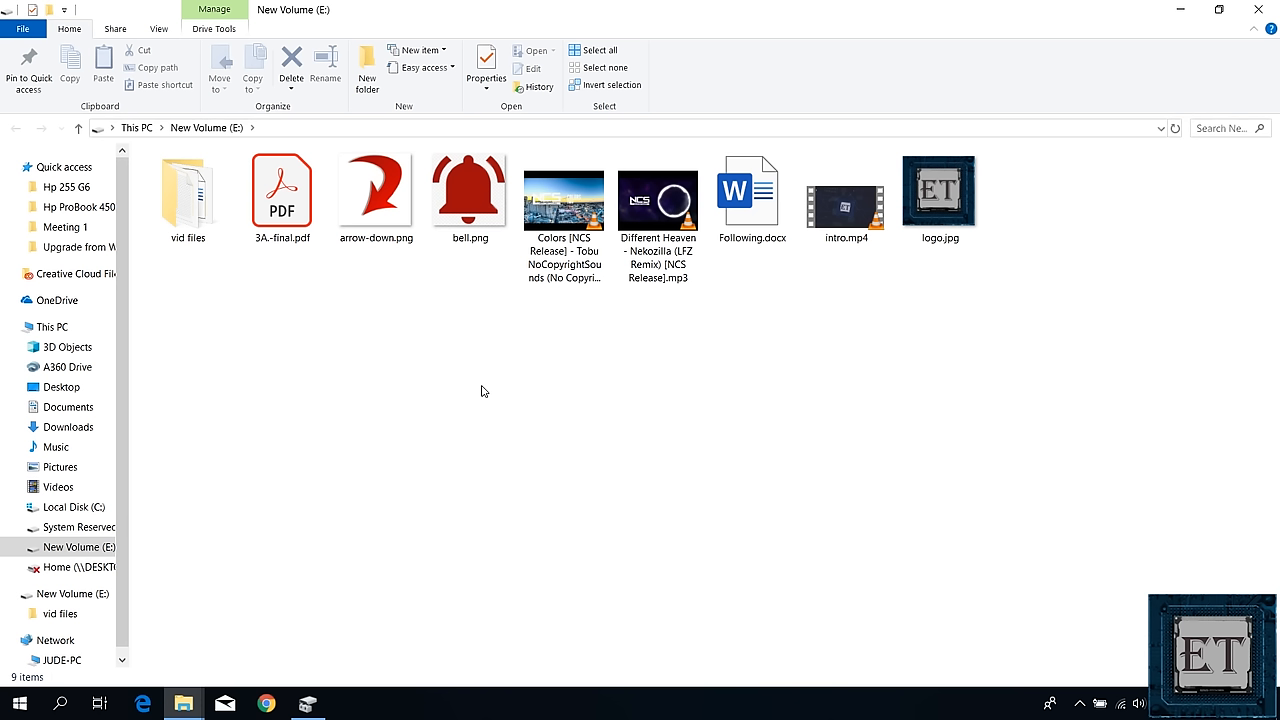
{"action": "mouse_move", "coordinate": [862, 422]}
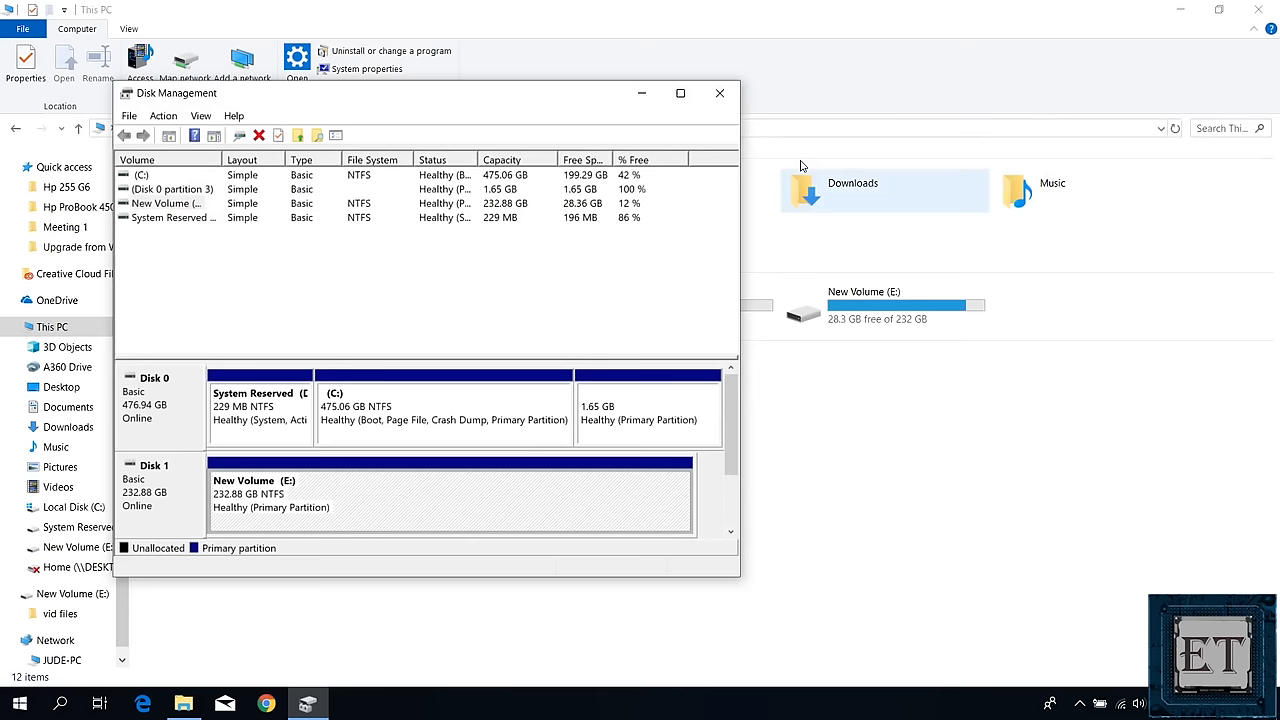
{"action": "left_click", "coordinate": [718, 93]}
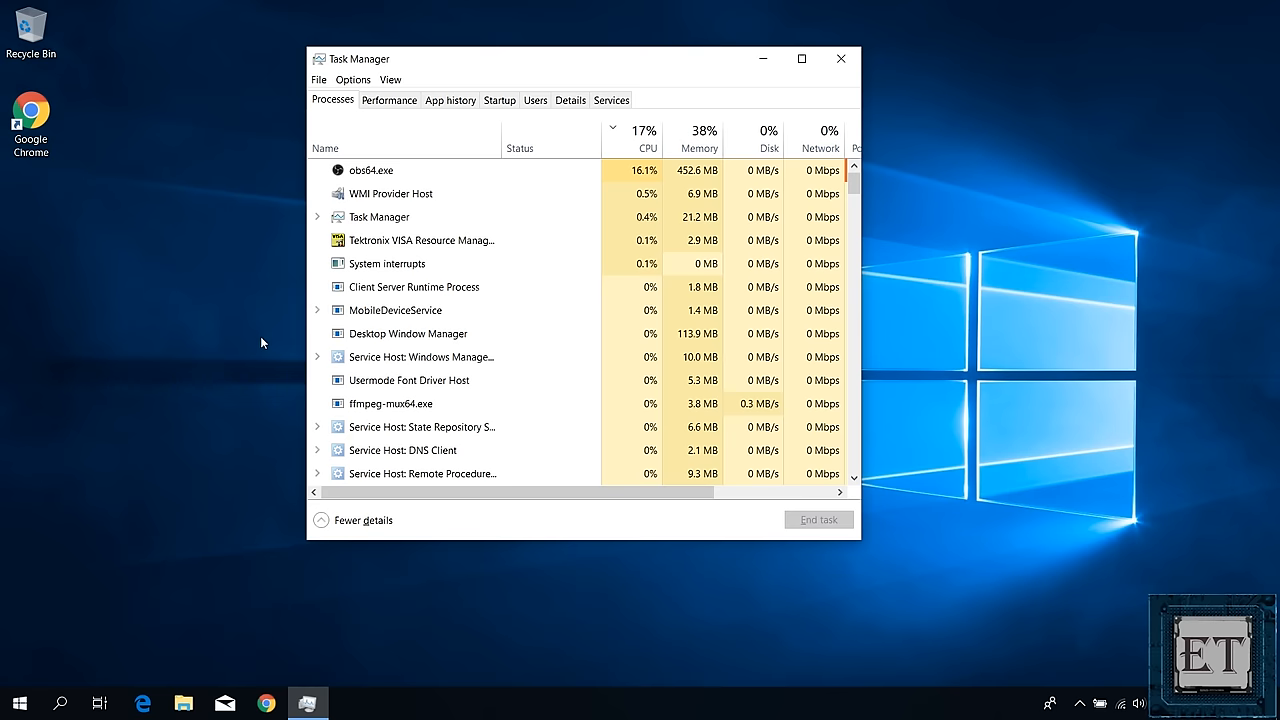
Show Task Manager's Services list with PIDs, descriptions and running status
{"action": "left_click", "coordinate": [610, 99]}
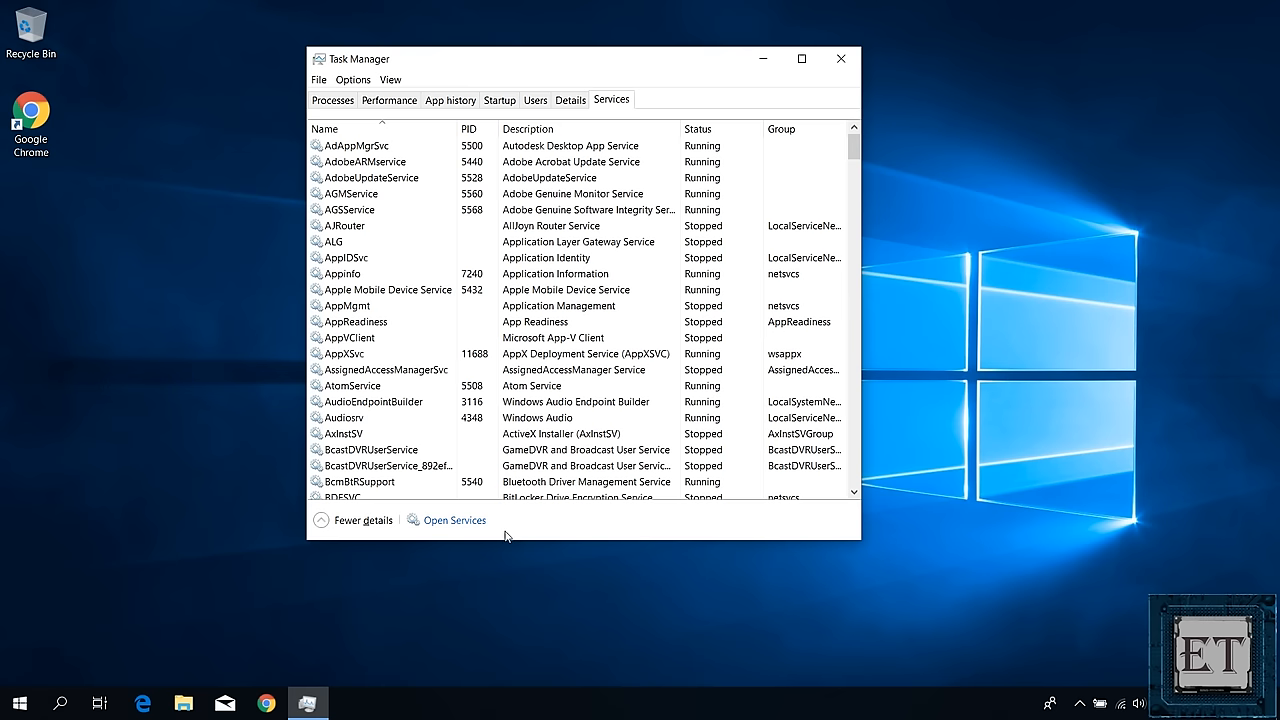
Start the Virtual Disk service with Manual startup in Services, then close it
{"action": "left_click", "coordinate": [454, 520]}
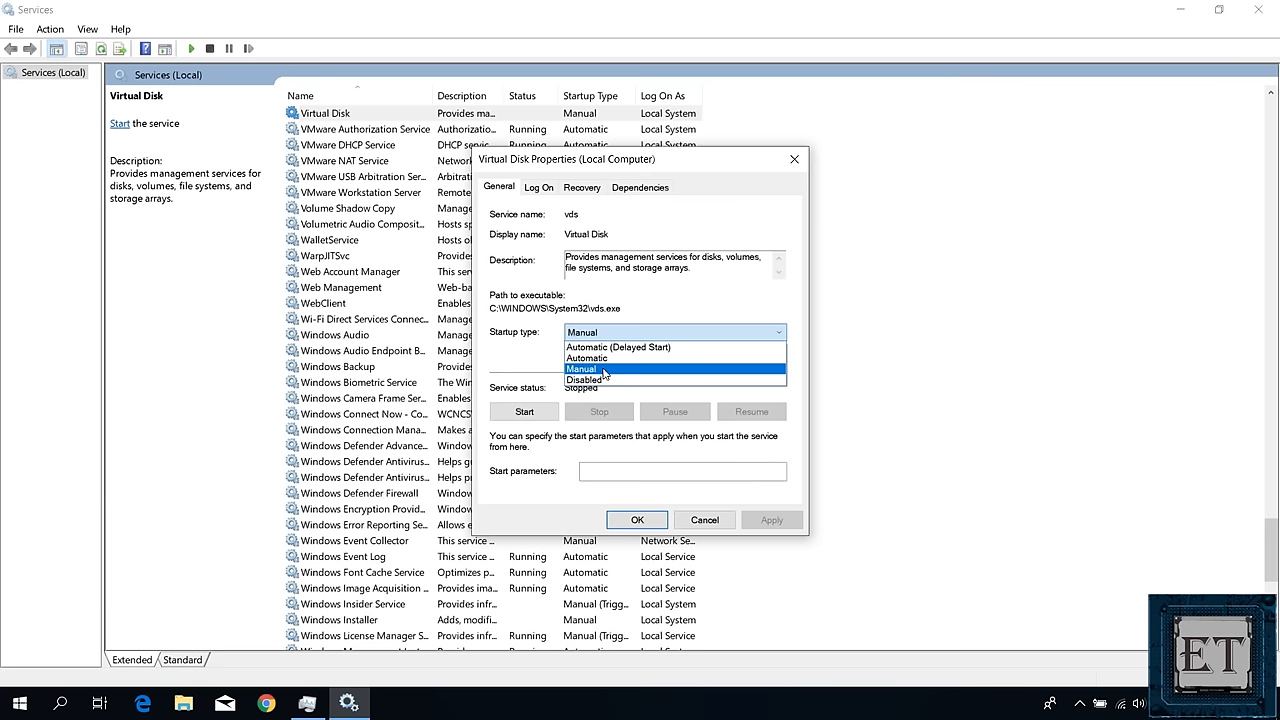
{"action": "left_click", "coordinate": [523, 411]}
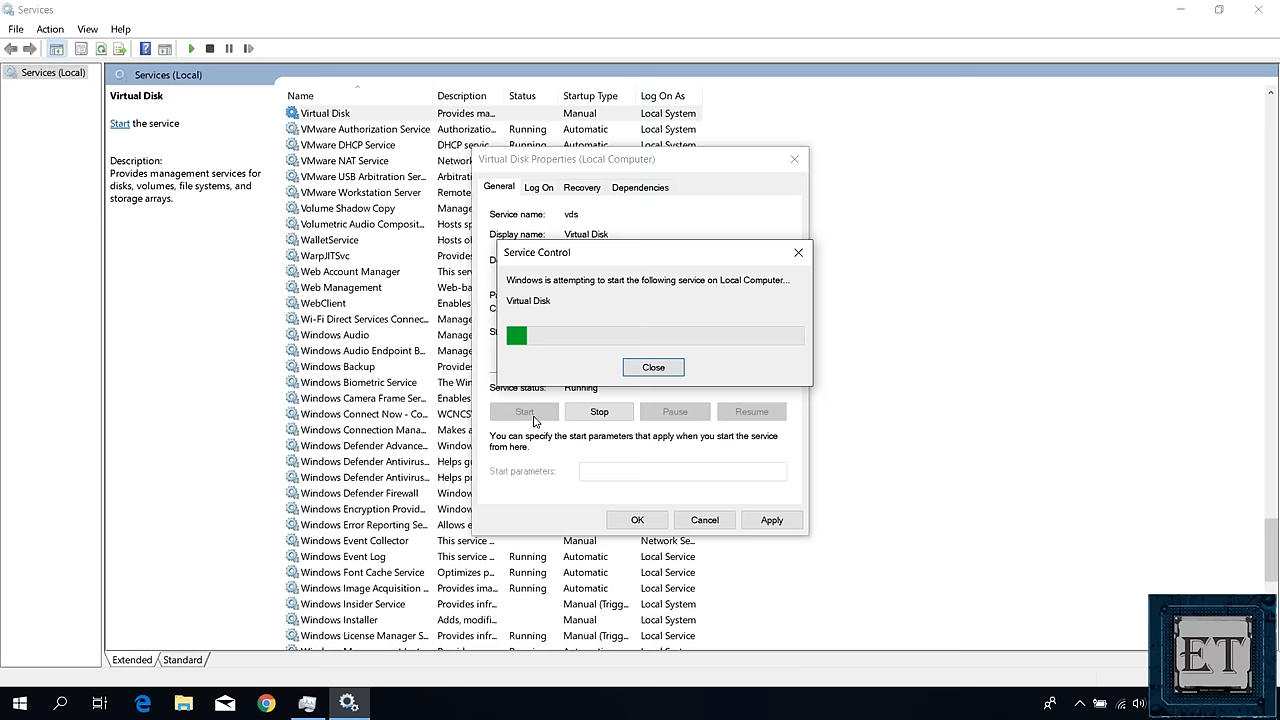
{"action": "left_click", "coordinate": [653, 367]}
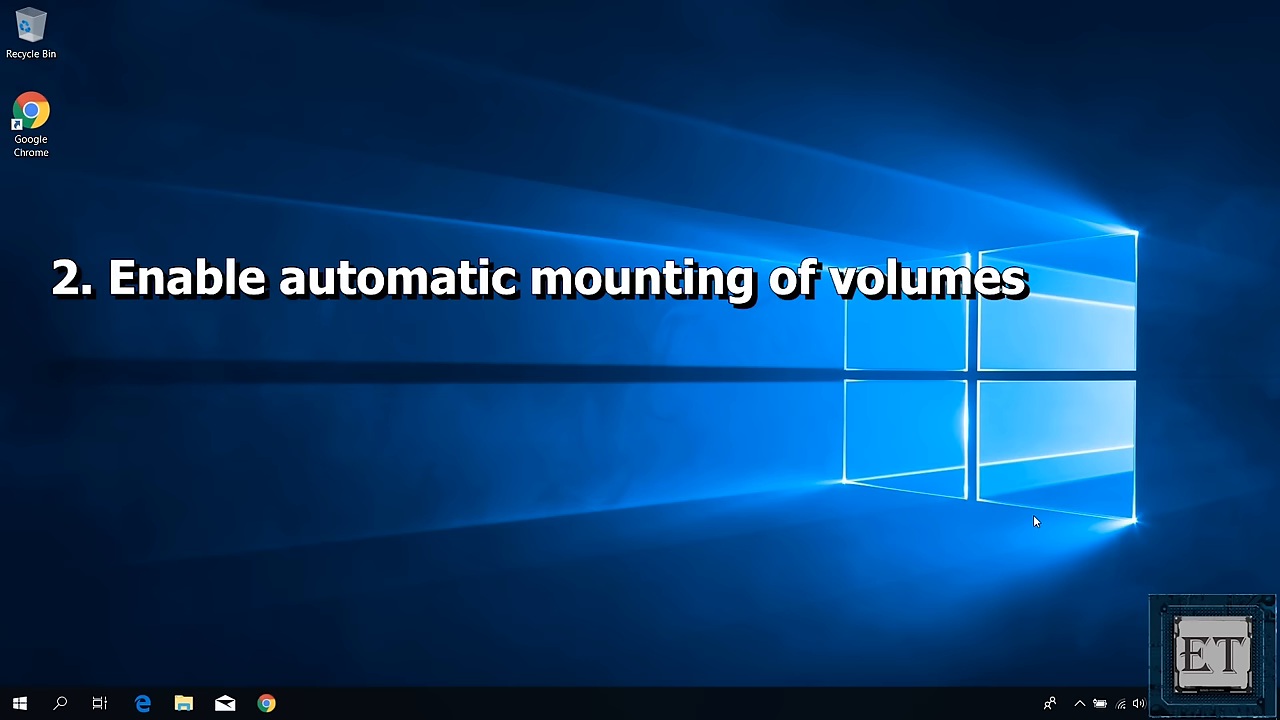
Search Start for diskpart and launch it
{"action": "left_click", "coordinate": [19, 703]}
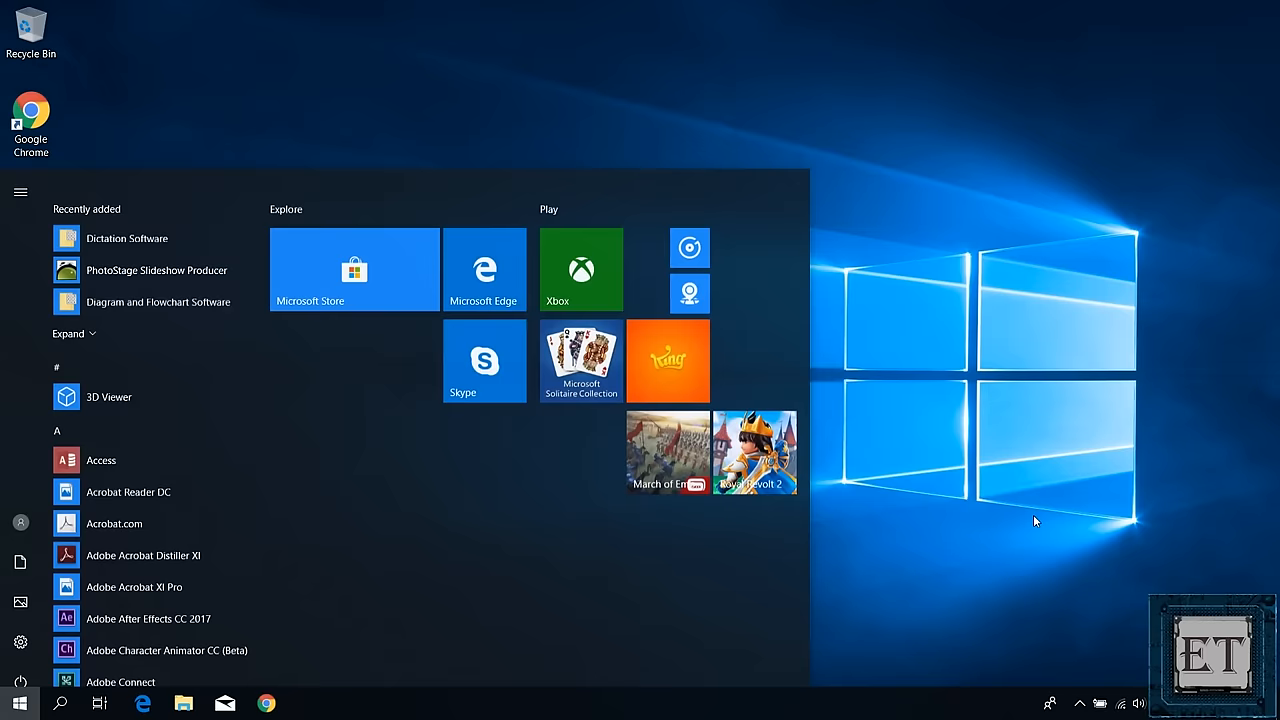
{"action": "type", "text": "disk"}
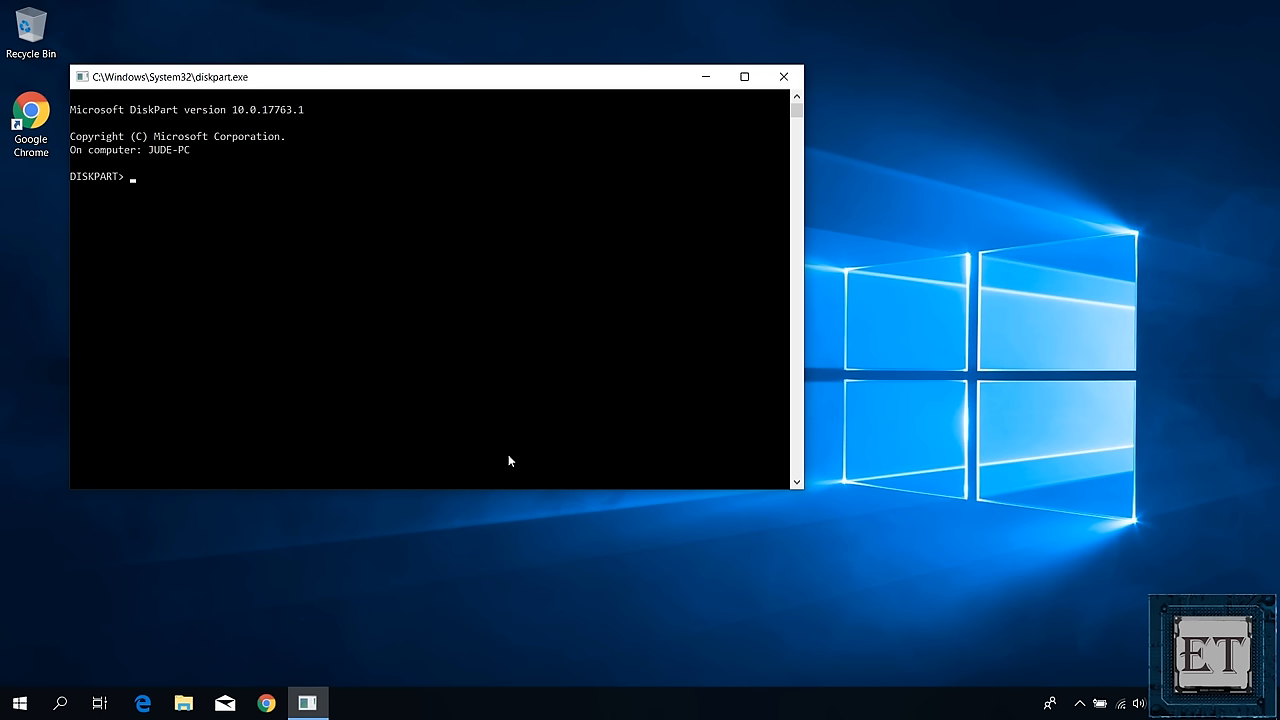
Enable automount in DiskPart, then exit and relaunch diskpart
{"action": "type", "text": "automount"}
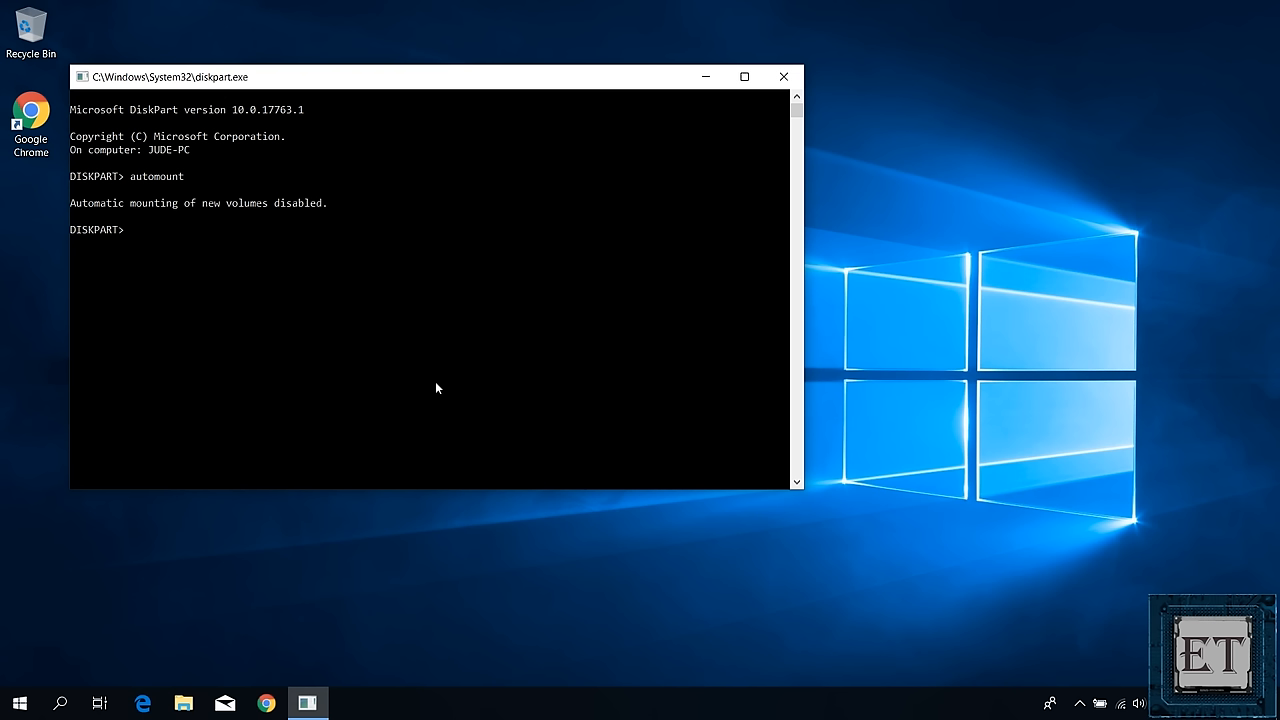
{"action": "type", "text": "automount enabl"}
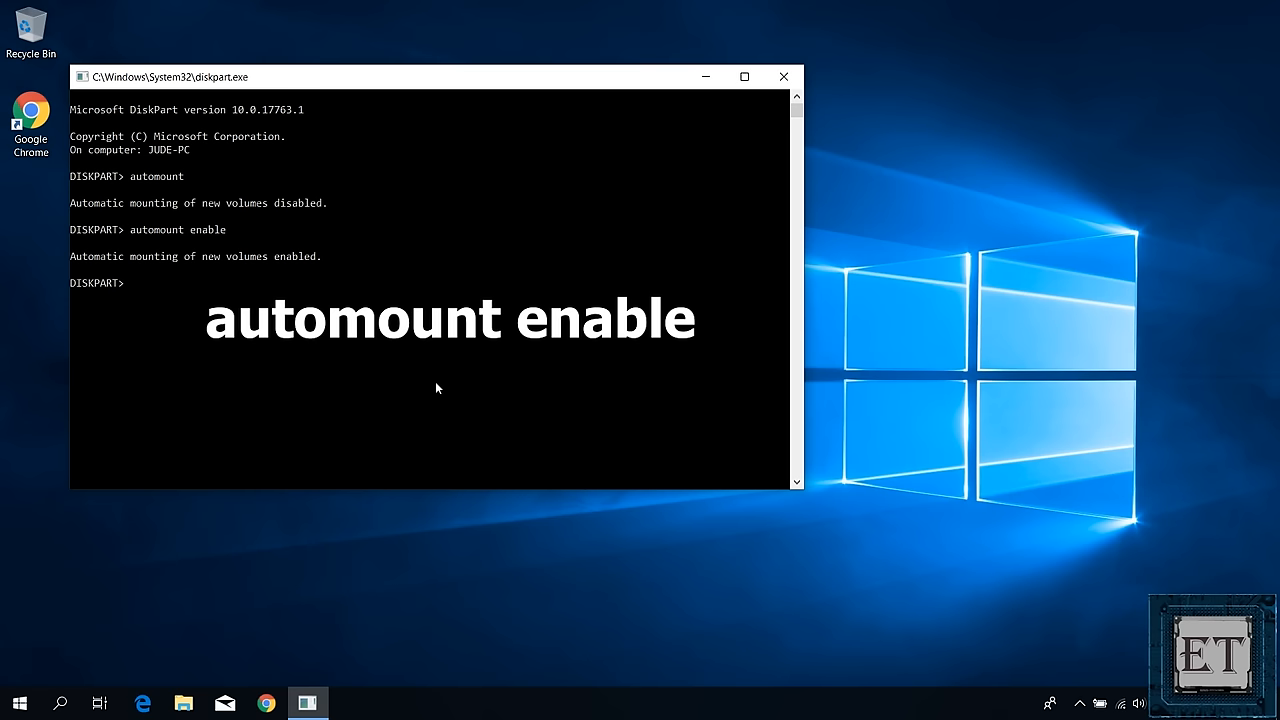
{"action": "type", "text": "exi"}
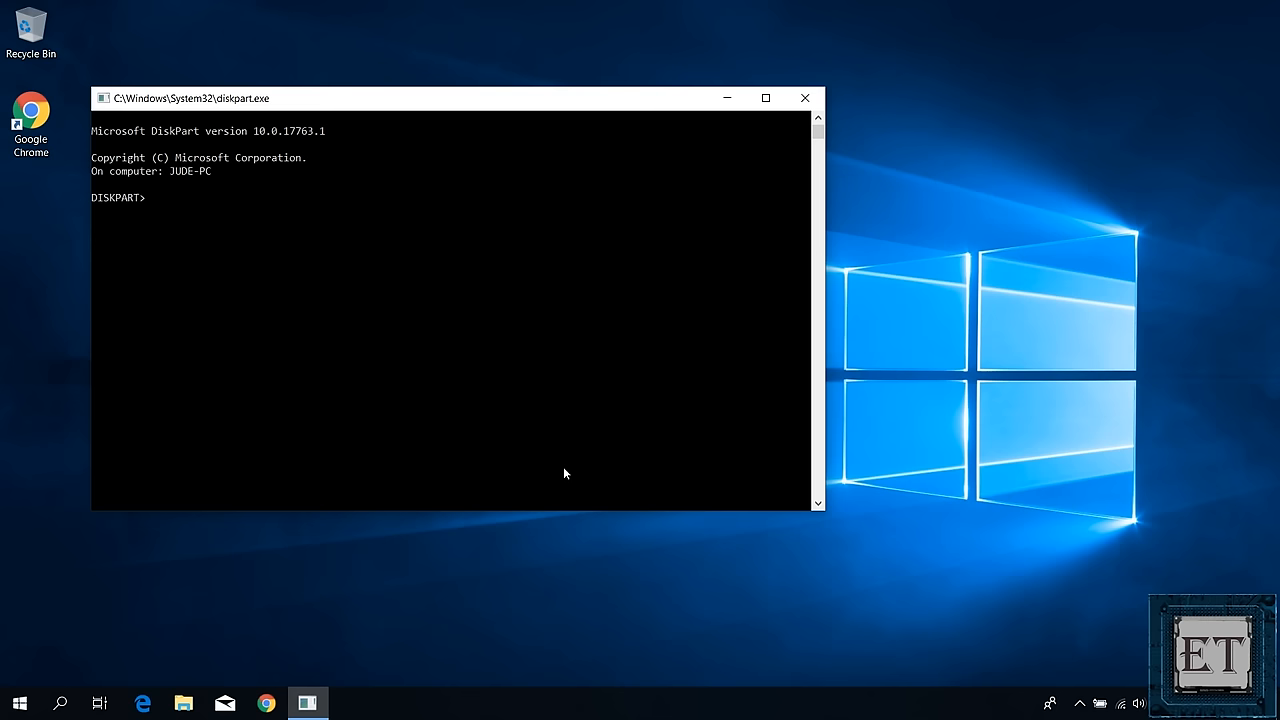
In DiskPart, select disk 1 and its single 232 GB primary partition 1
{"action": "type", "text": "list disk"}
{"action": "type", "text": "select disk 1"}
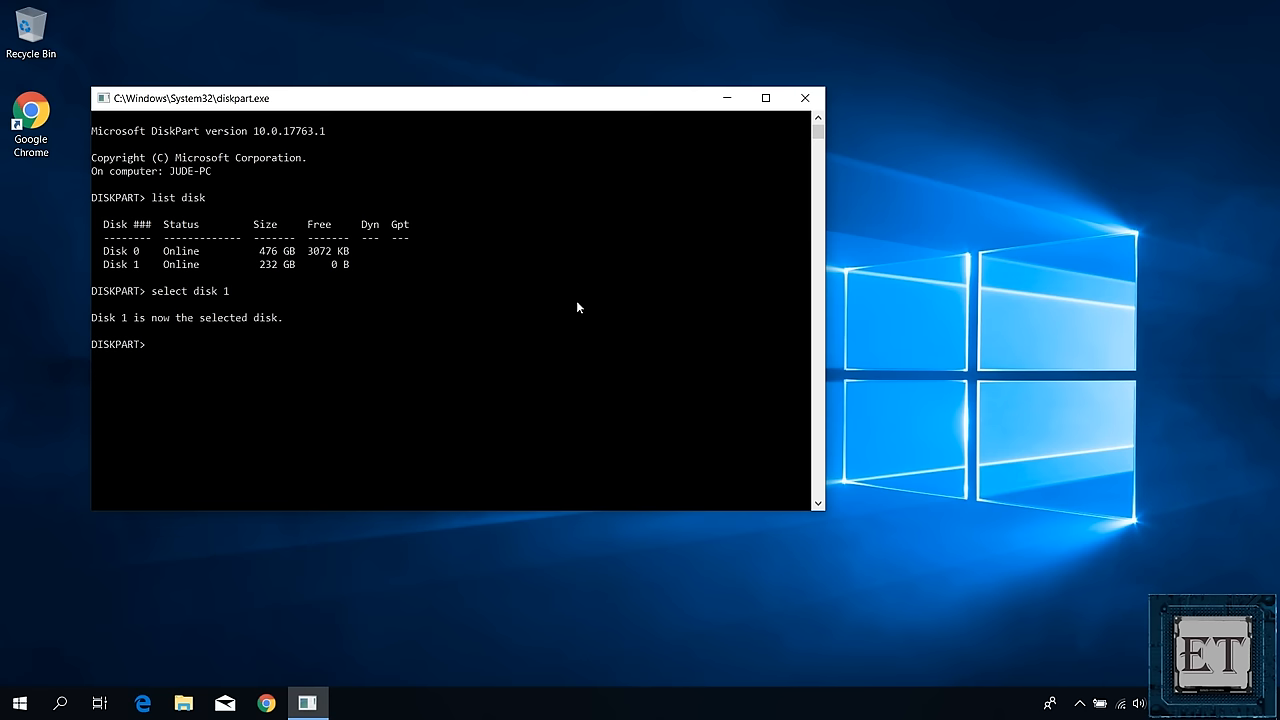
{"action": "type", "text": "list part"}
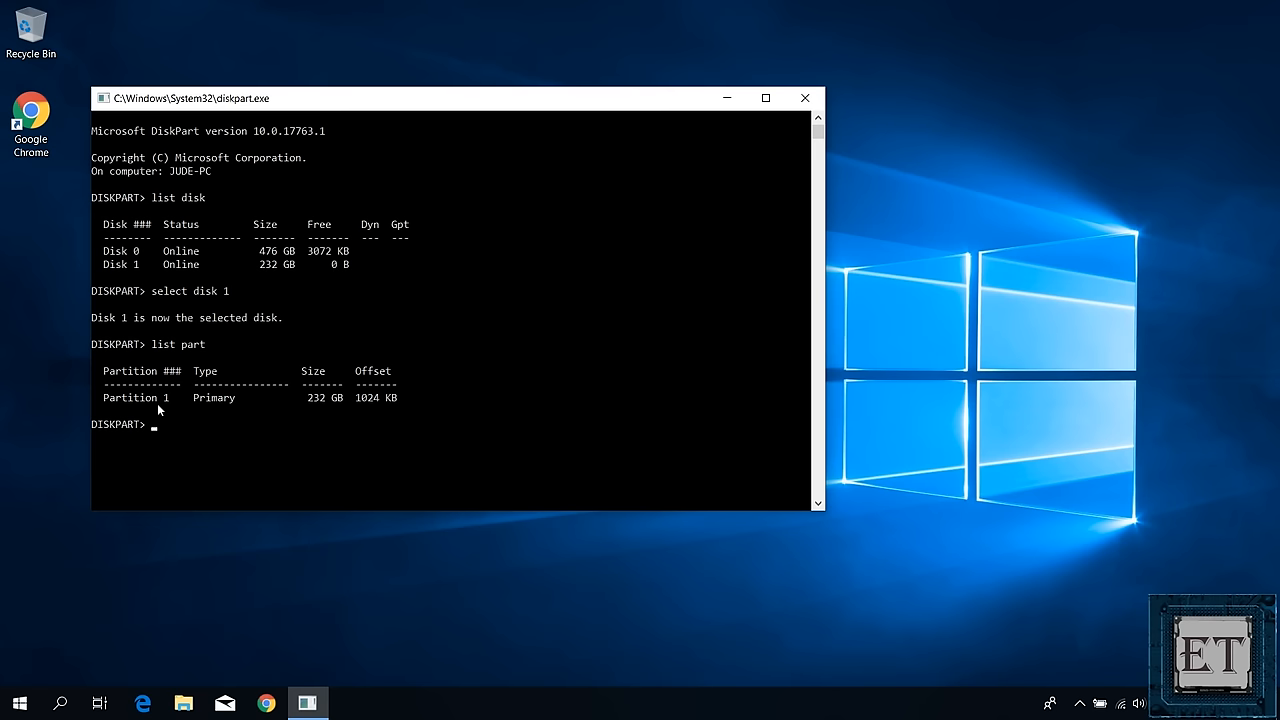
{"action": "type", "text": "select partition 1"}
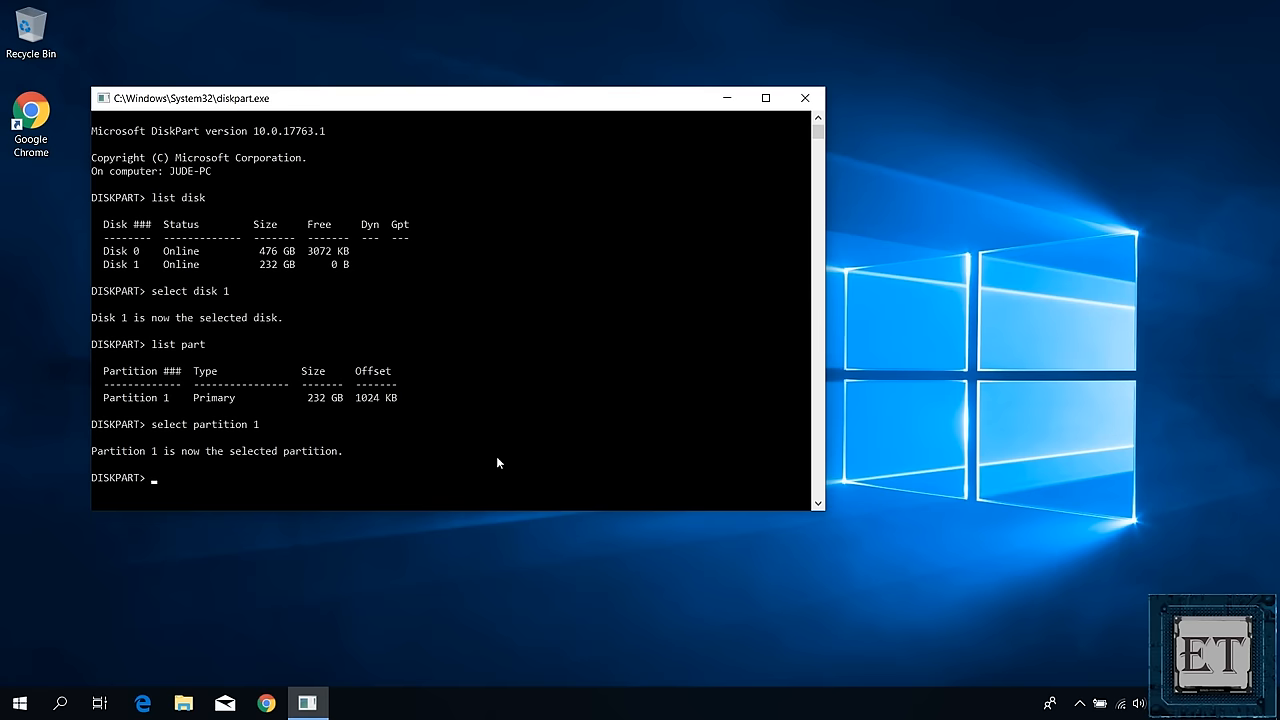
{"action": "type", "text": "attributes volume"}
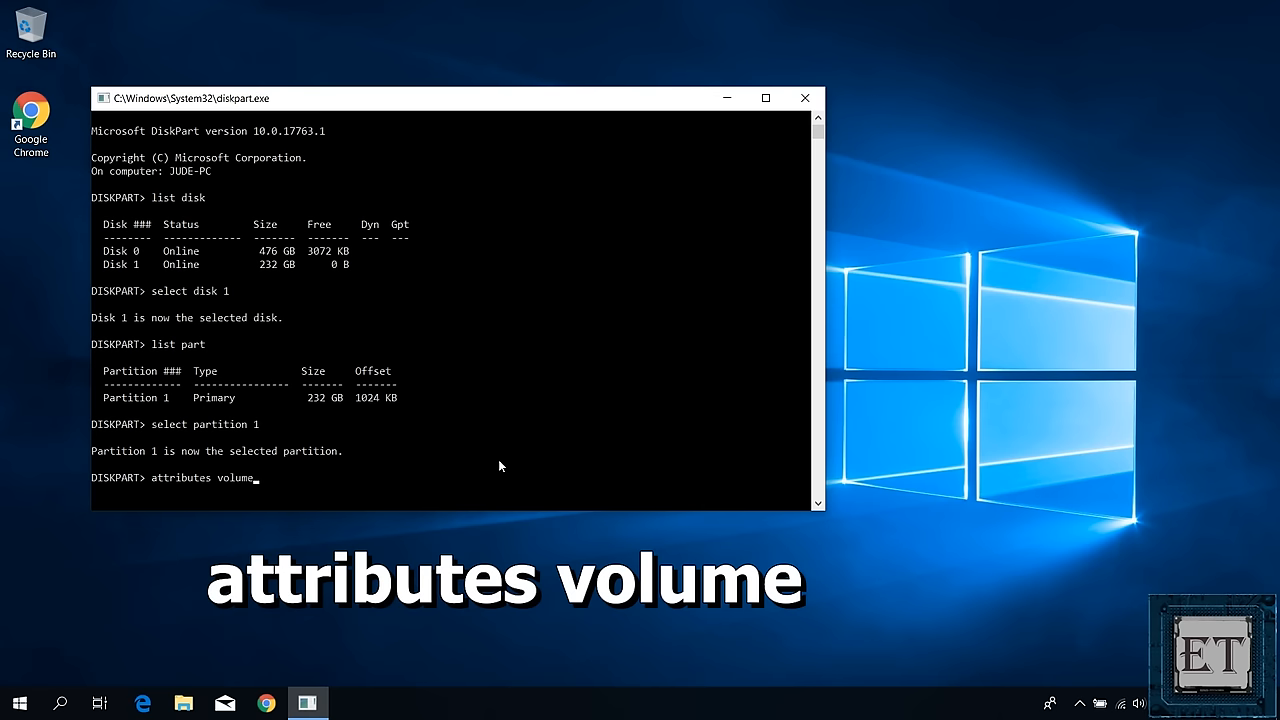
Show partition 1's volume attributes and clear its No Default Drive Letter attribute
{"action": "key", "text": "enter"}
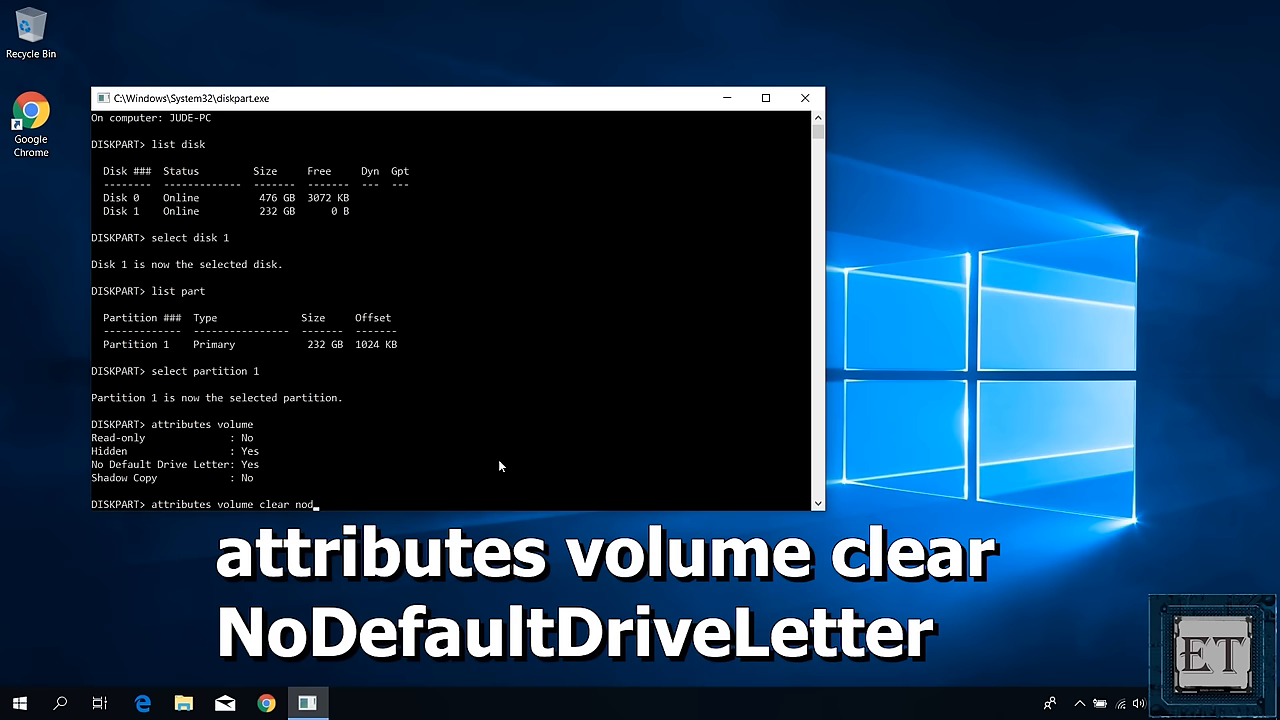
{"action": "key", "text": "enter"}
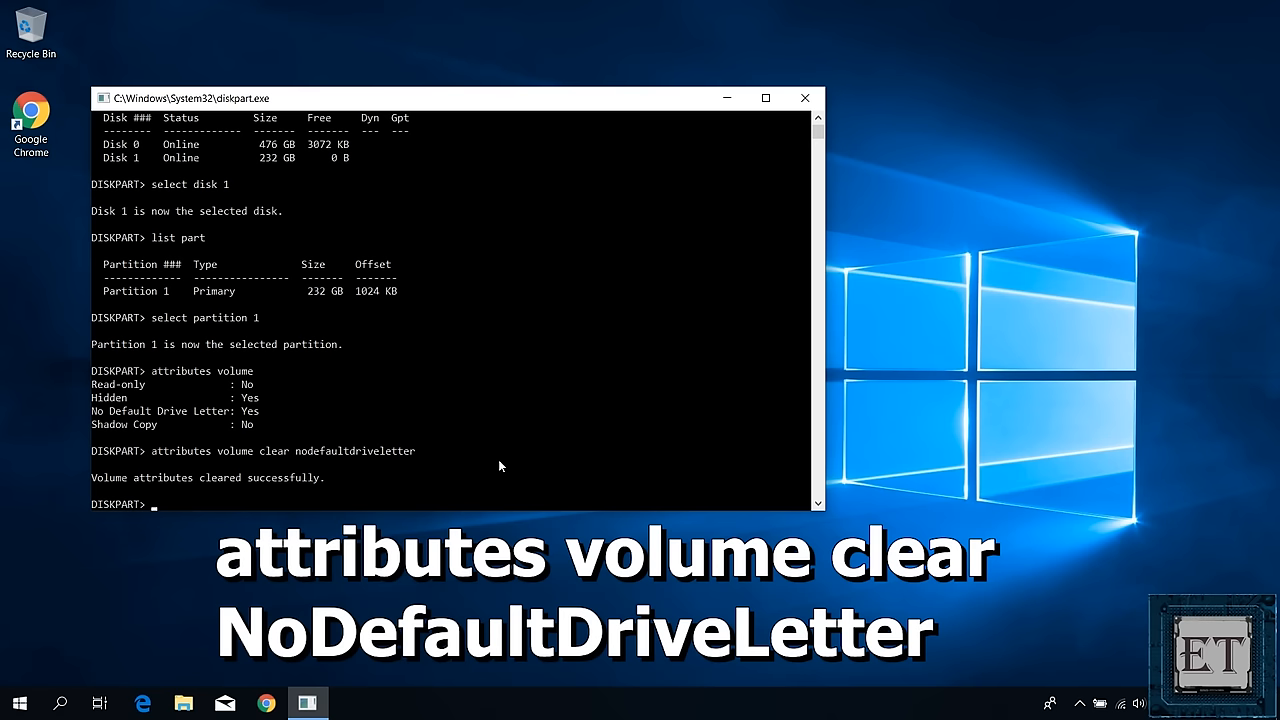
{"action": "type", "text": "att"}
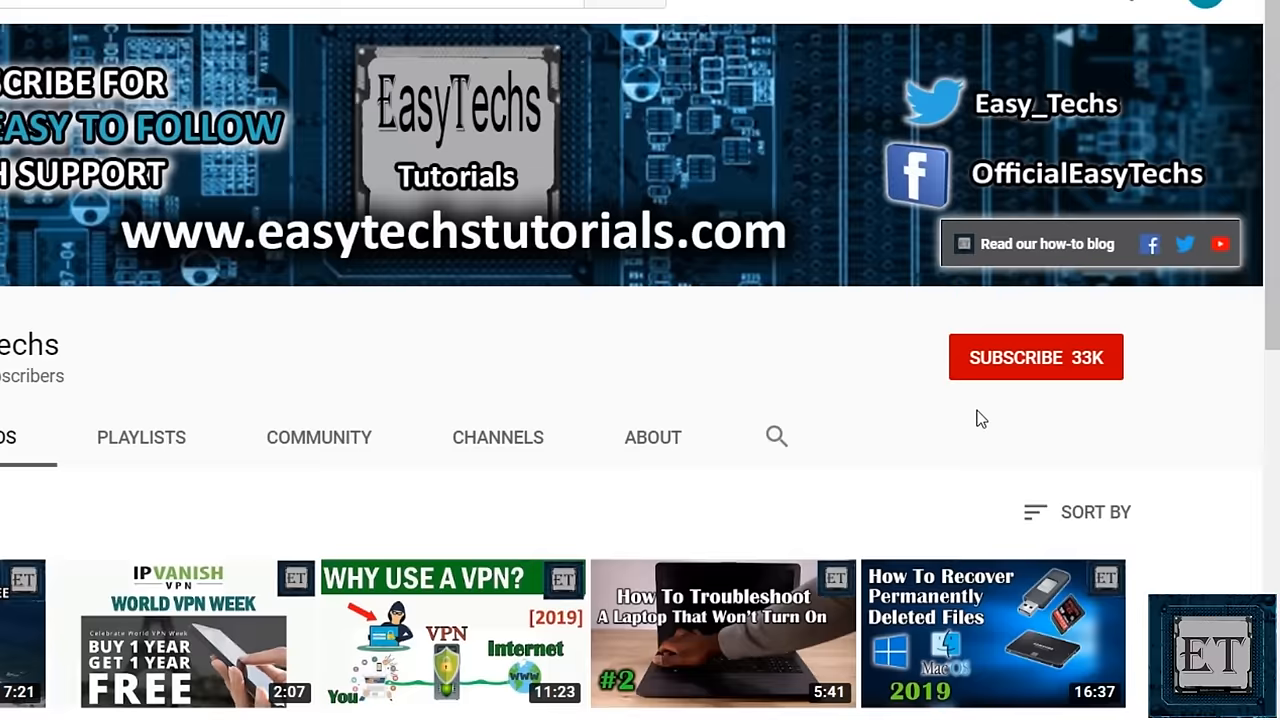
Subscribe to the EasyTechs YouTube channel, now showing 33K subscribers
{"action": "left_click", "coordinate": [1035, 357]}
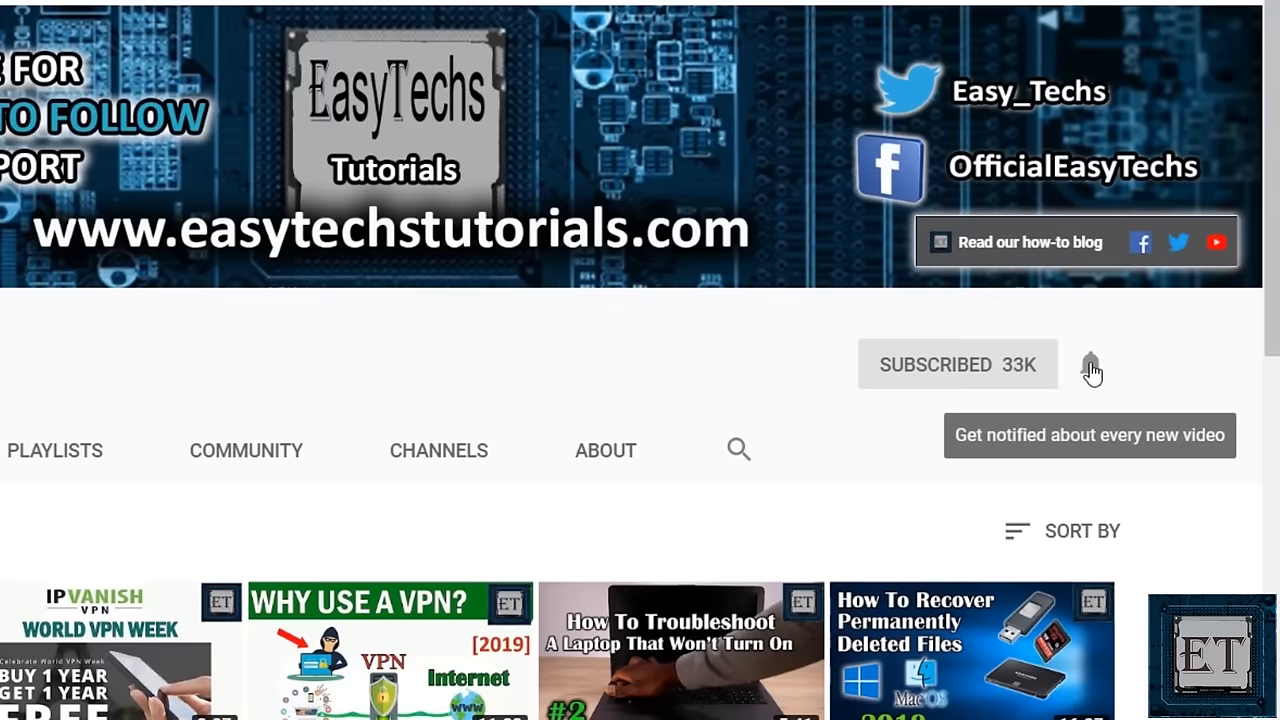